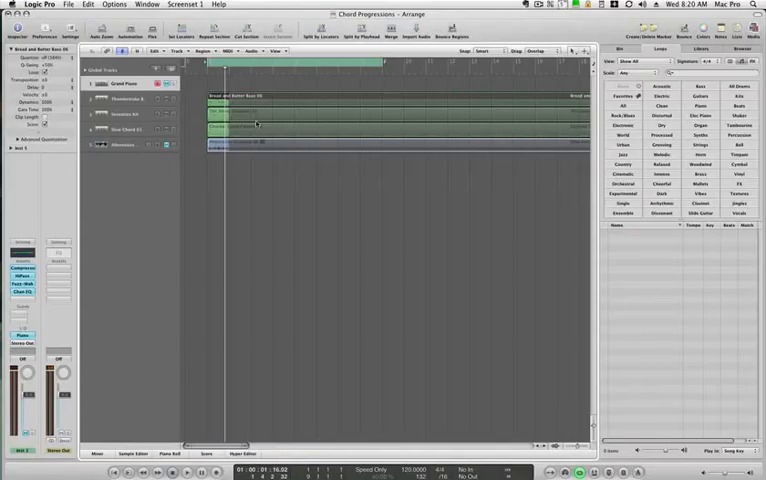
mouse_move(296, 198)
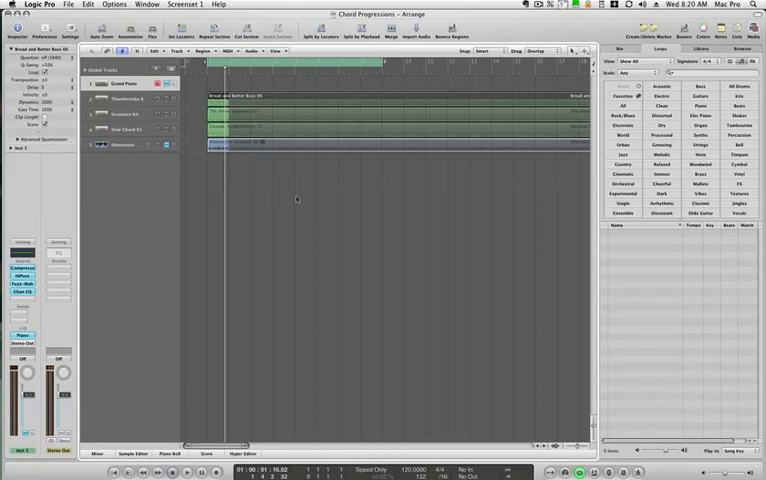
mouse_move(303, 199)
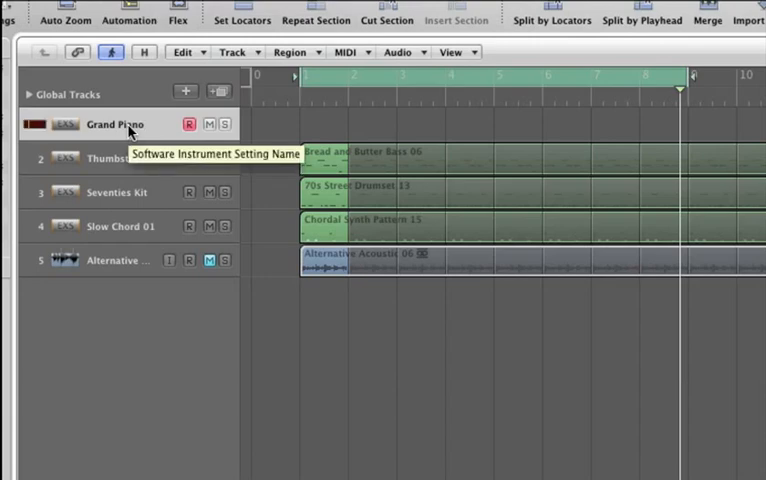
mouse_move(216, 168)
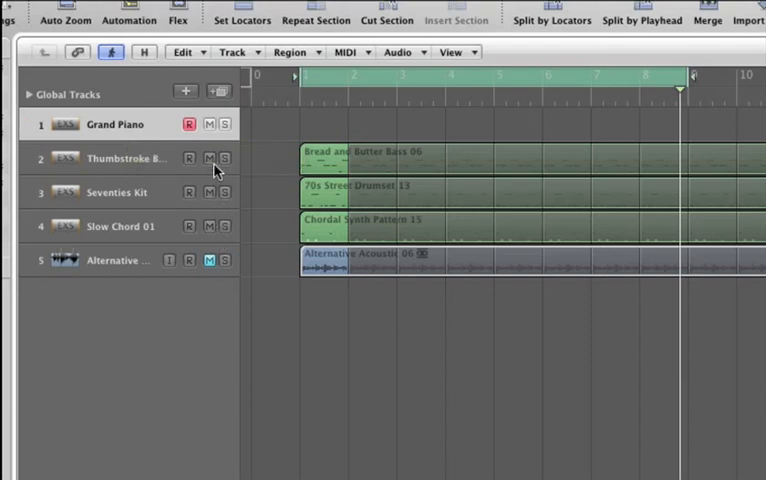
mouse_move(209, 191)
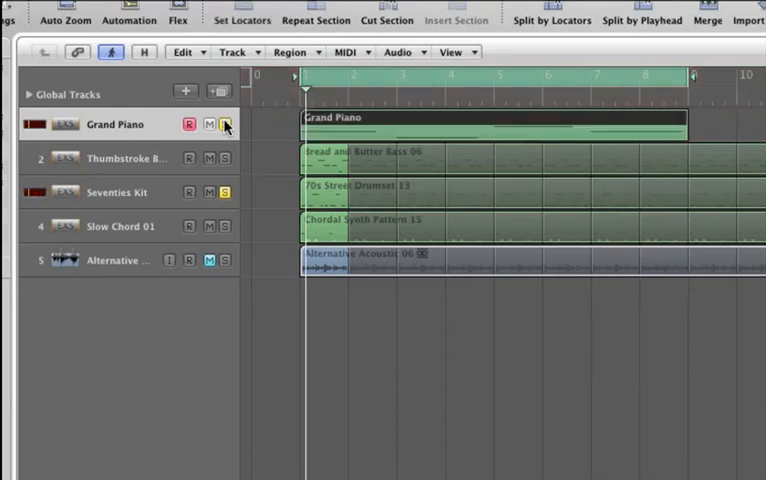
- Solo the Grand Piano track holding the newly recorded eight-bar piano region
left_click(224, 124)
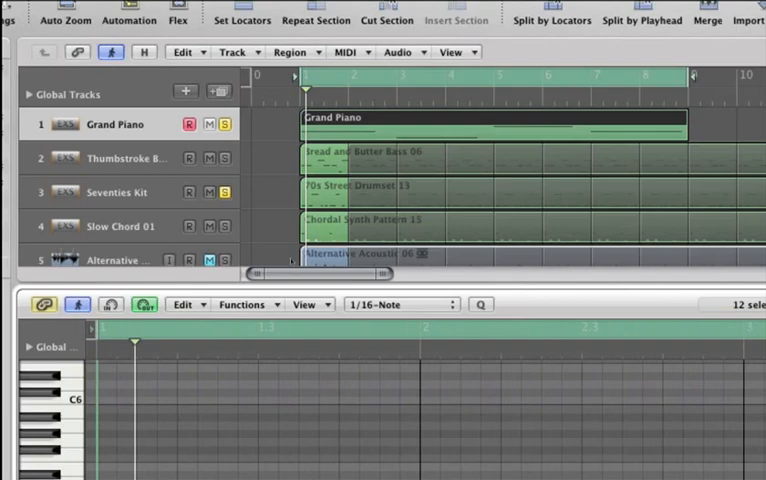
mouse_move(405, 316)
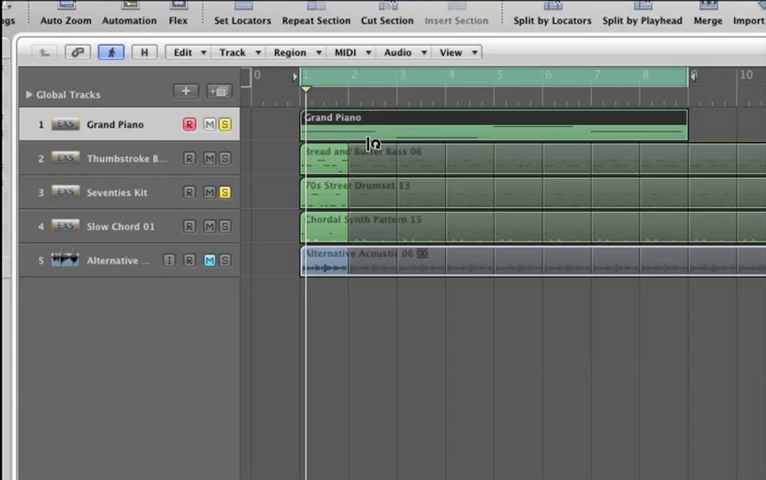
mouse_move(130, 155)
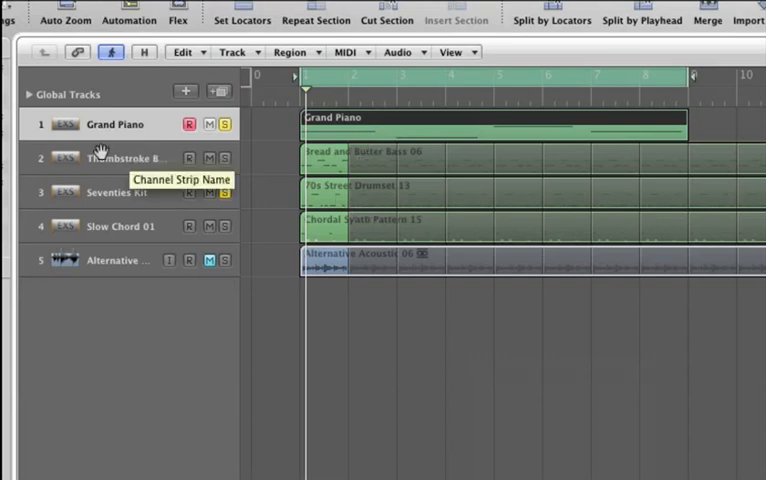
- Reveal the global tracks and enable the Chord track in the global track configuration
left_click(29, 94)
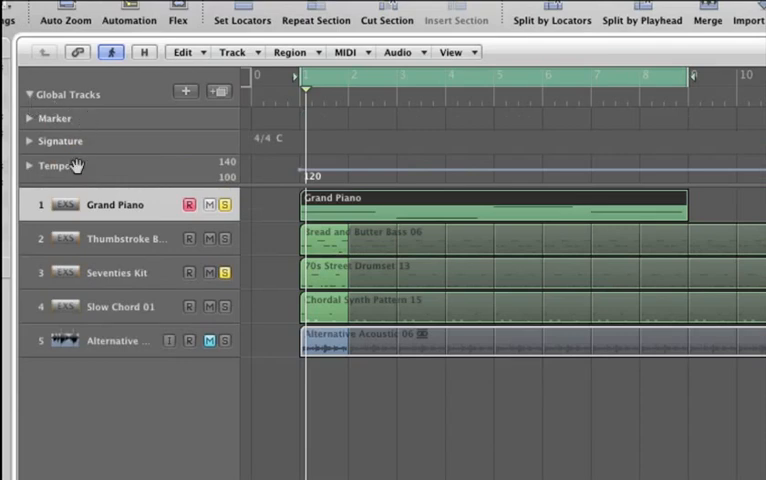
mouse_move(87, 133)
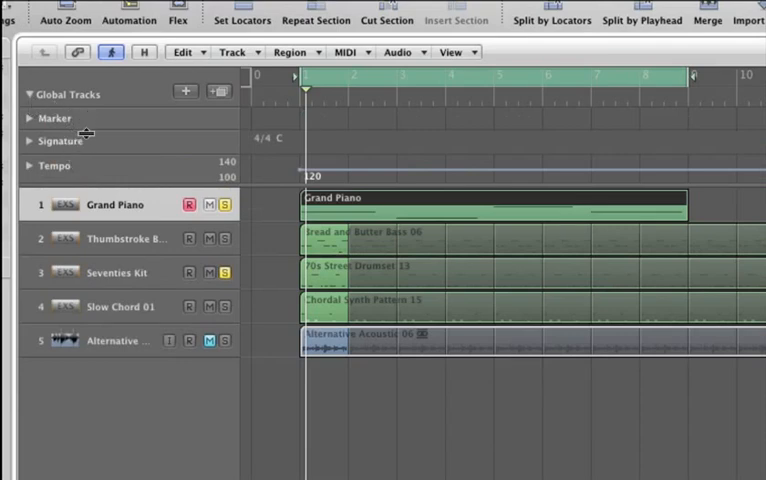
mouse_move(472, 60)
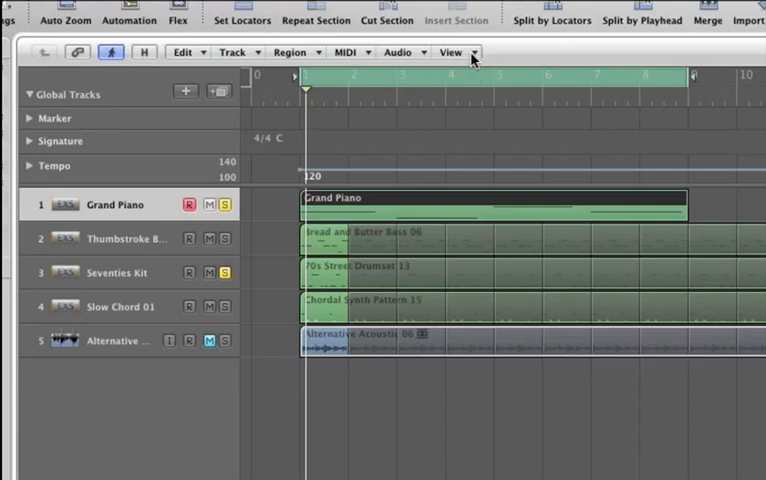
left_click(452, 52)
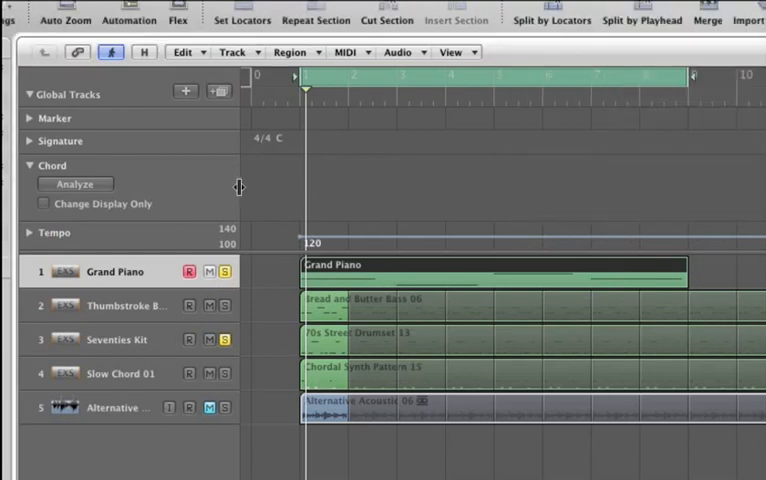
mouse_move(123, 188)
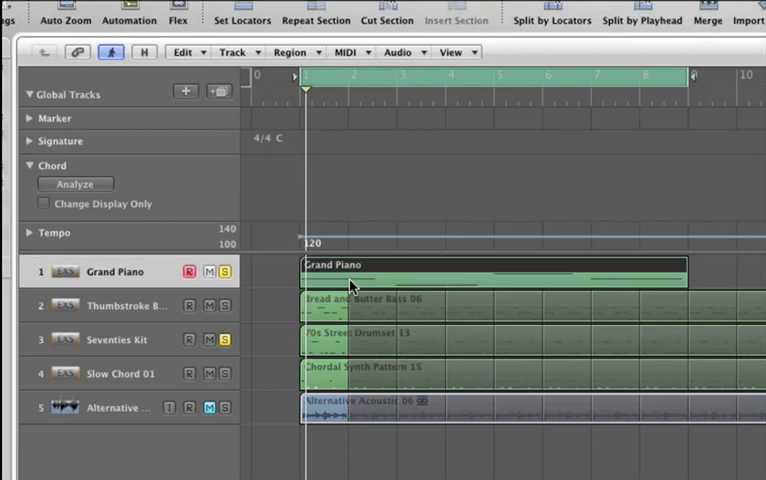
mouse_move(426, 325)
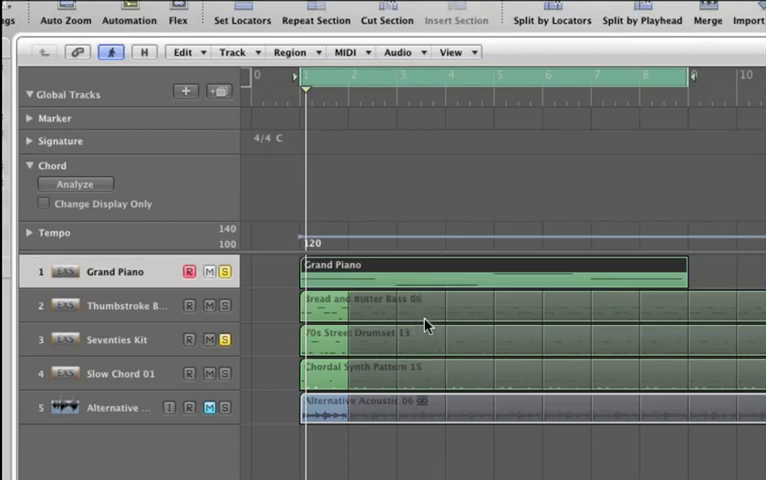
mouse_move(402, 290)
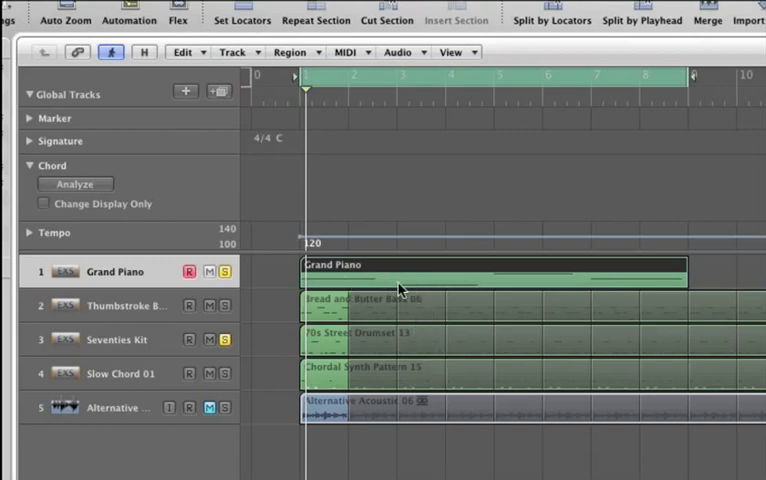
- Select the Grand Piano region for chord analysis, unsolo Seventies Kit and mute Grand Piano
left_click(75, 184)
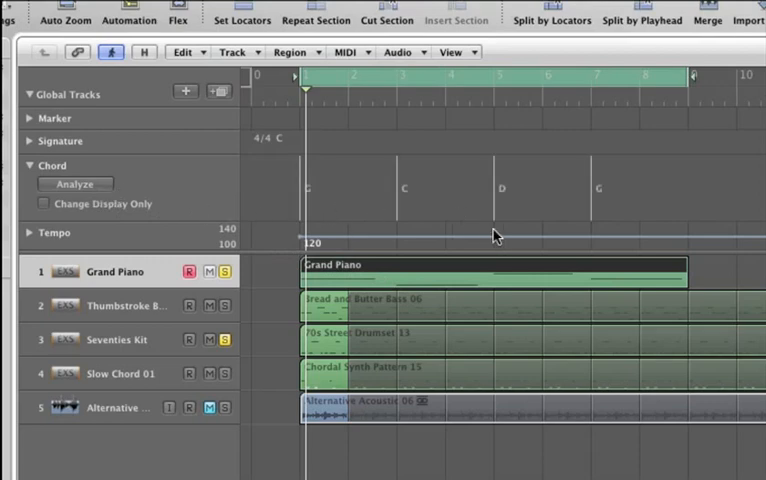
left_click(224, 271)
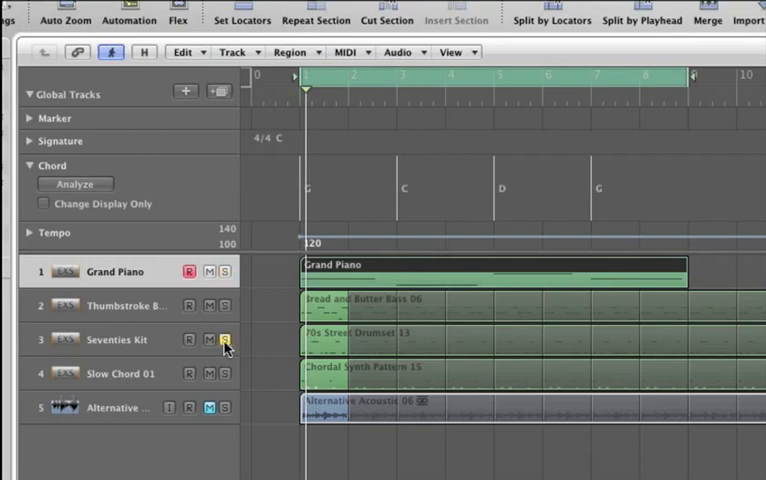
left_click(224, 339)
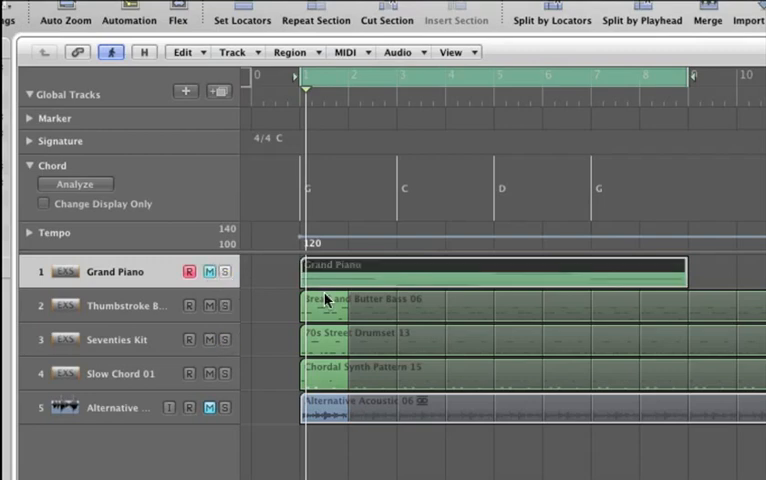
mouse_move(404, 336)
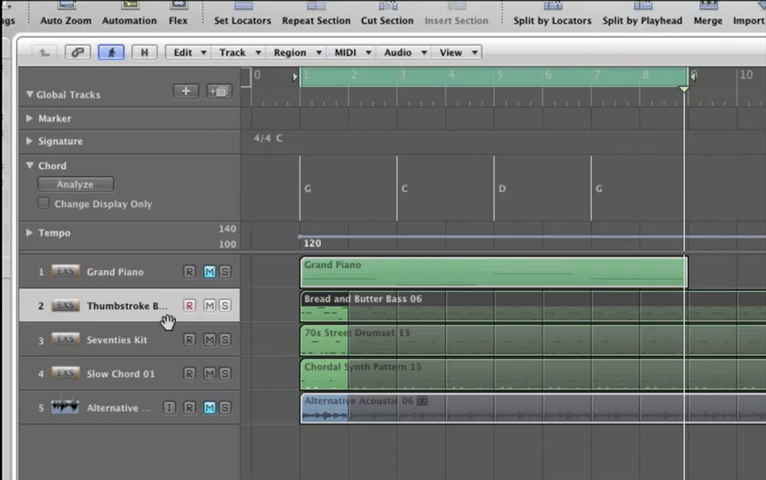
- Solo Slow Chord 01, then Thumbstroke Bass, to hear each loop alone
left_click(120, 373)
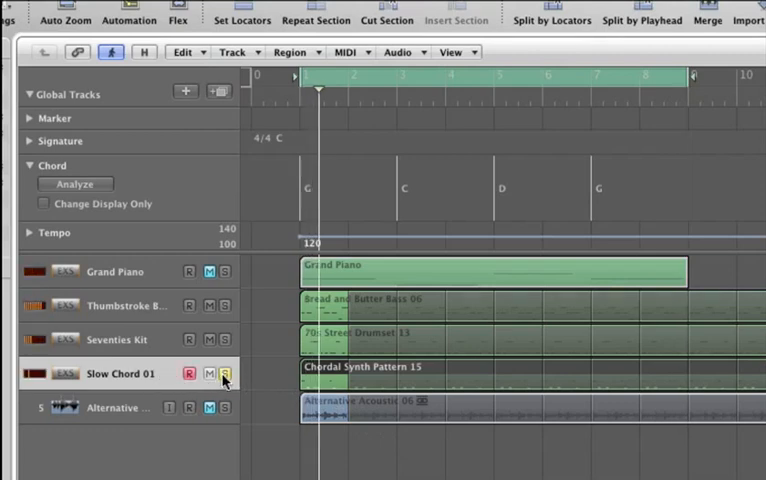
left_click(224, 373)
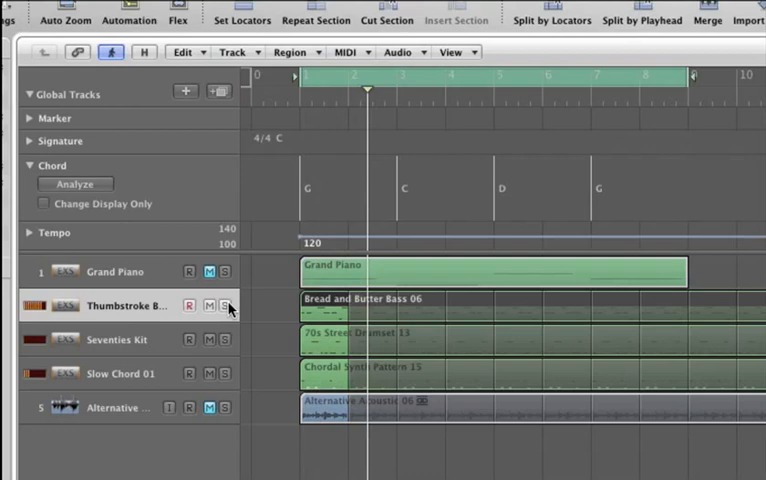
left_click(415, 75)
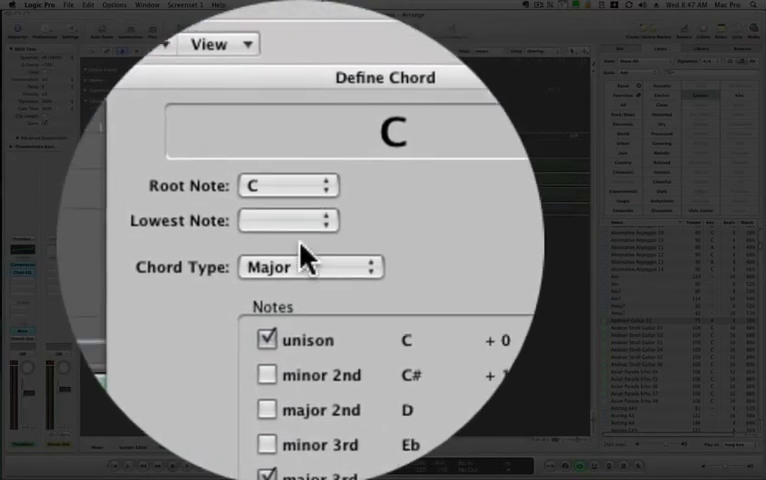
- Change the C chord's type to sus 4 in the Chord Type list
left_click(310, 267)
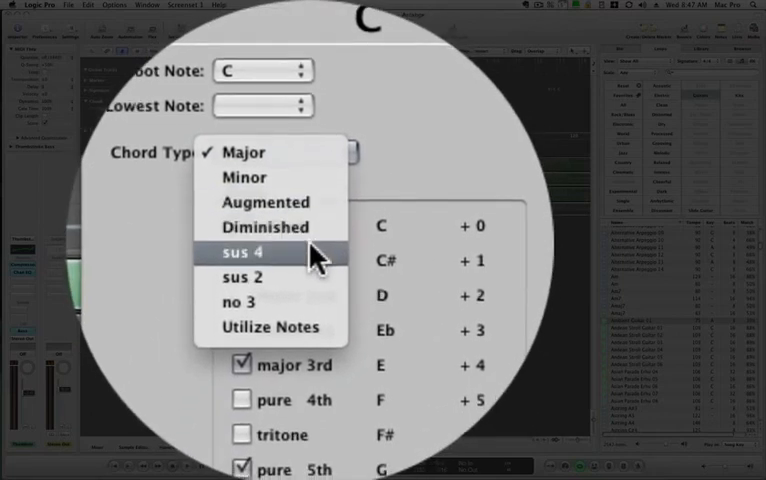
left_click(242, 252)
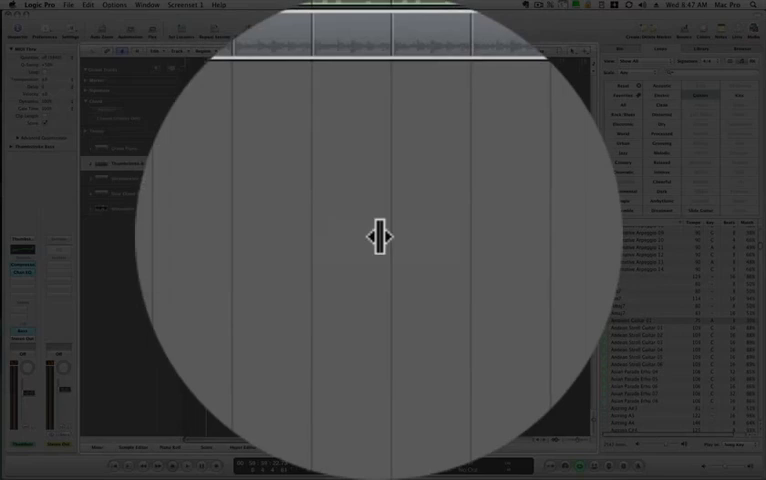